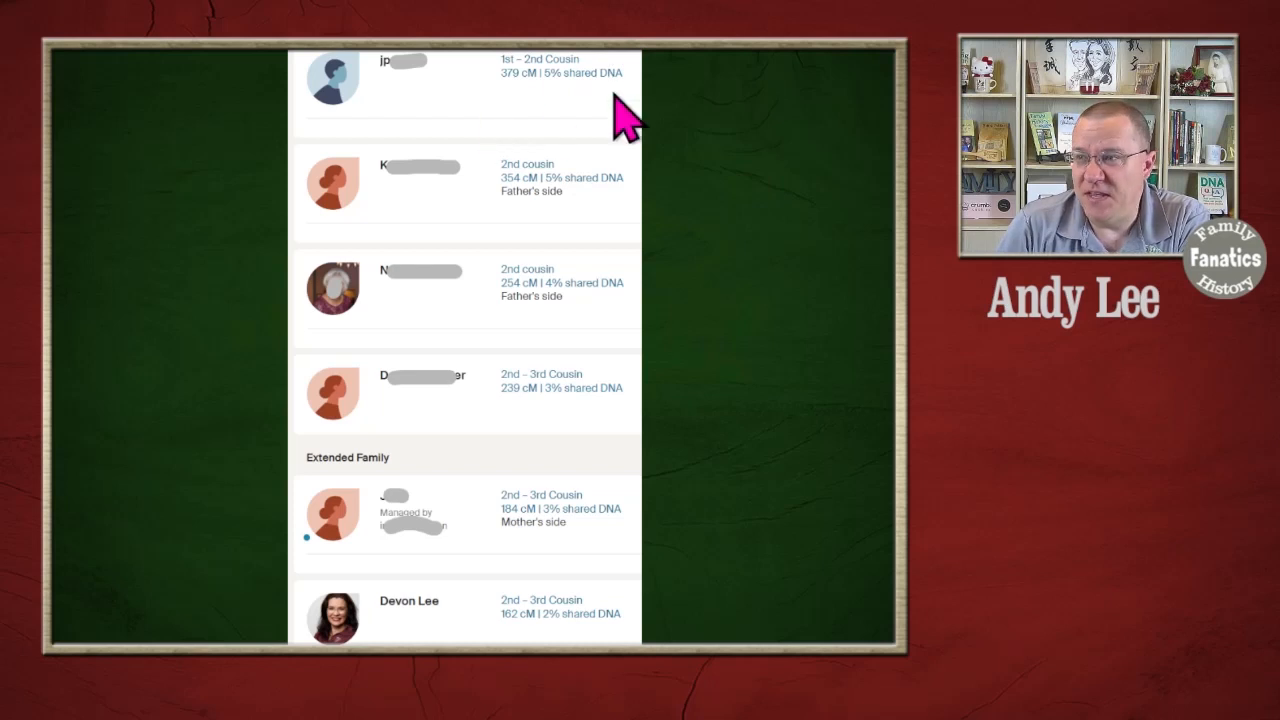
mouse_move(550, 115)
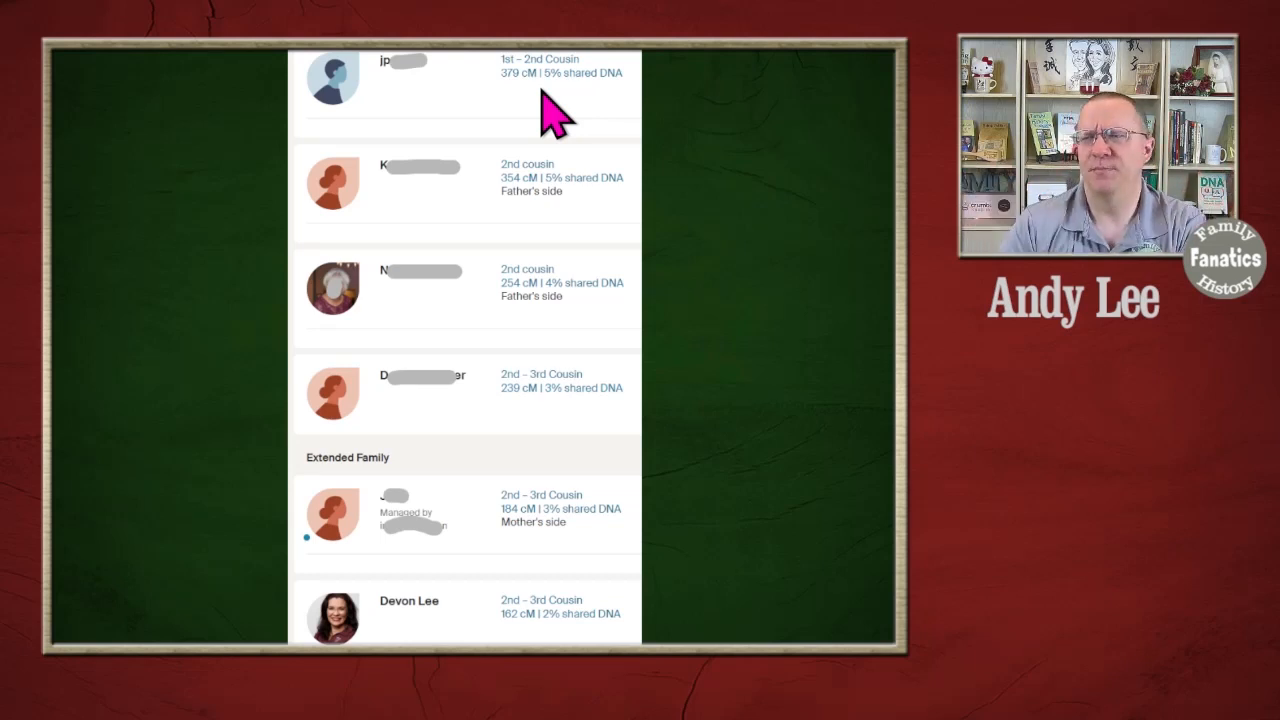
mouse_move(575, 335)
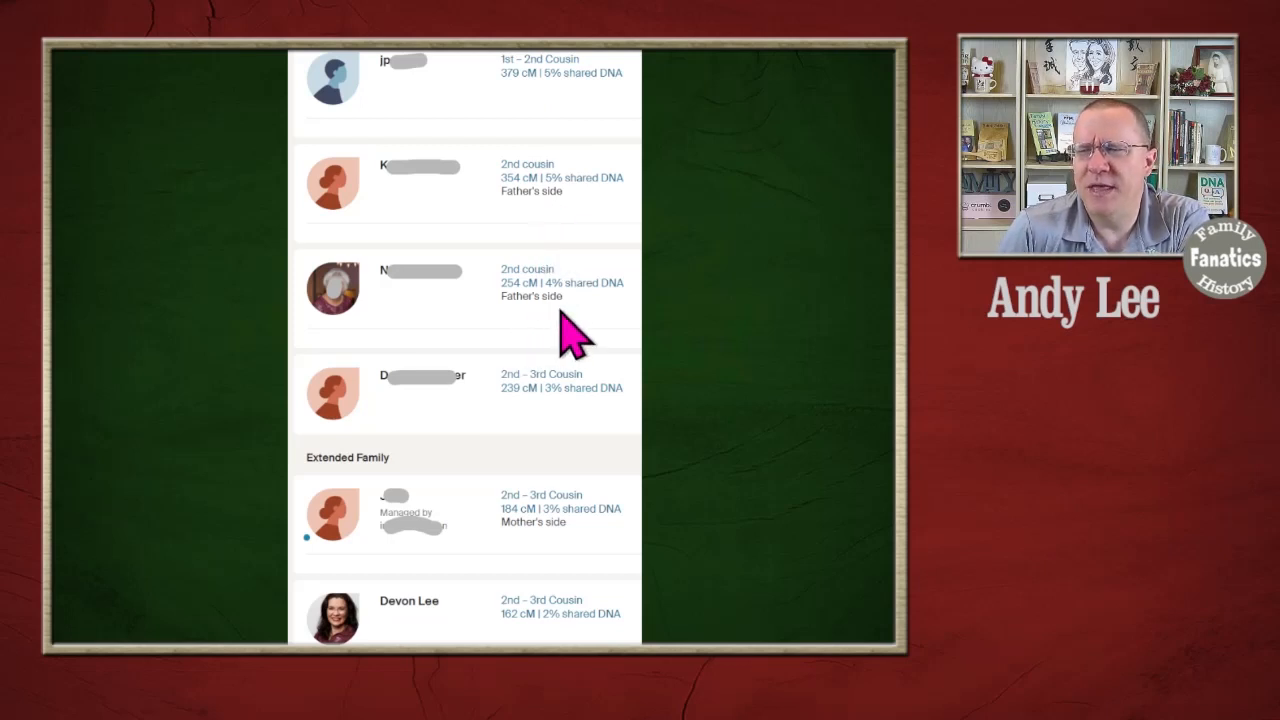
mouse_move(615, 285)
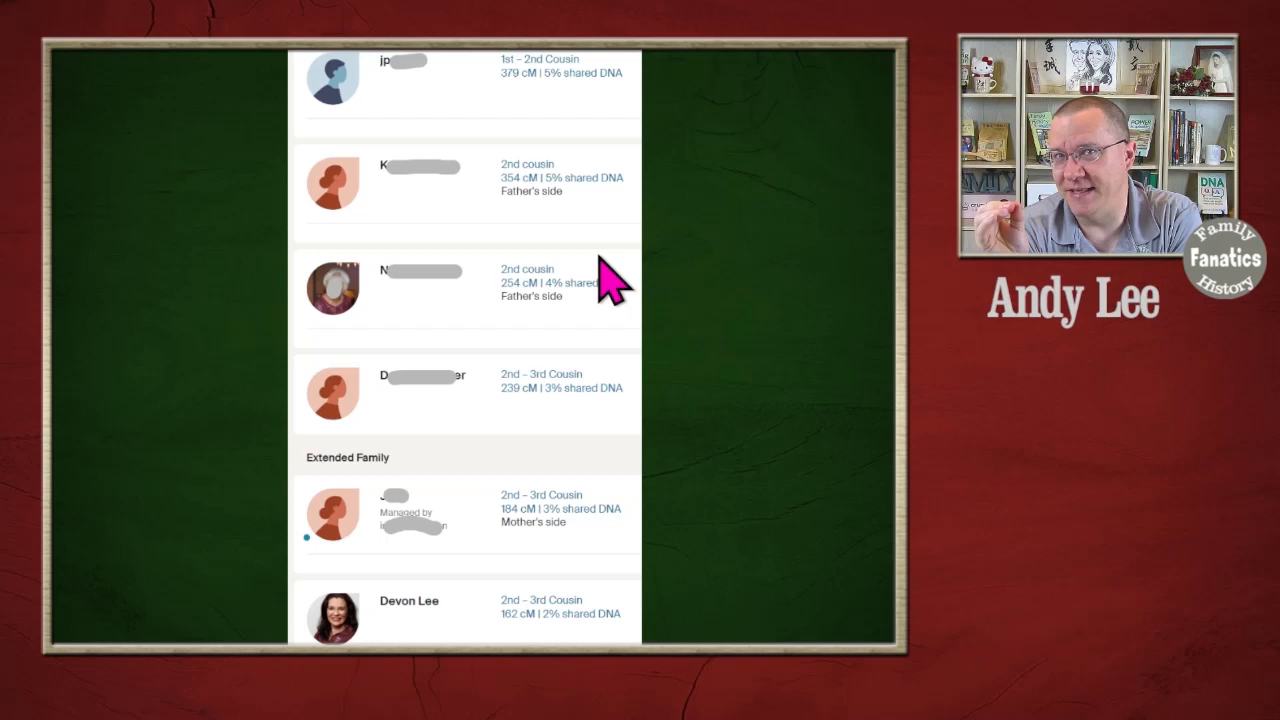
mouse_move(585, 450)
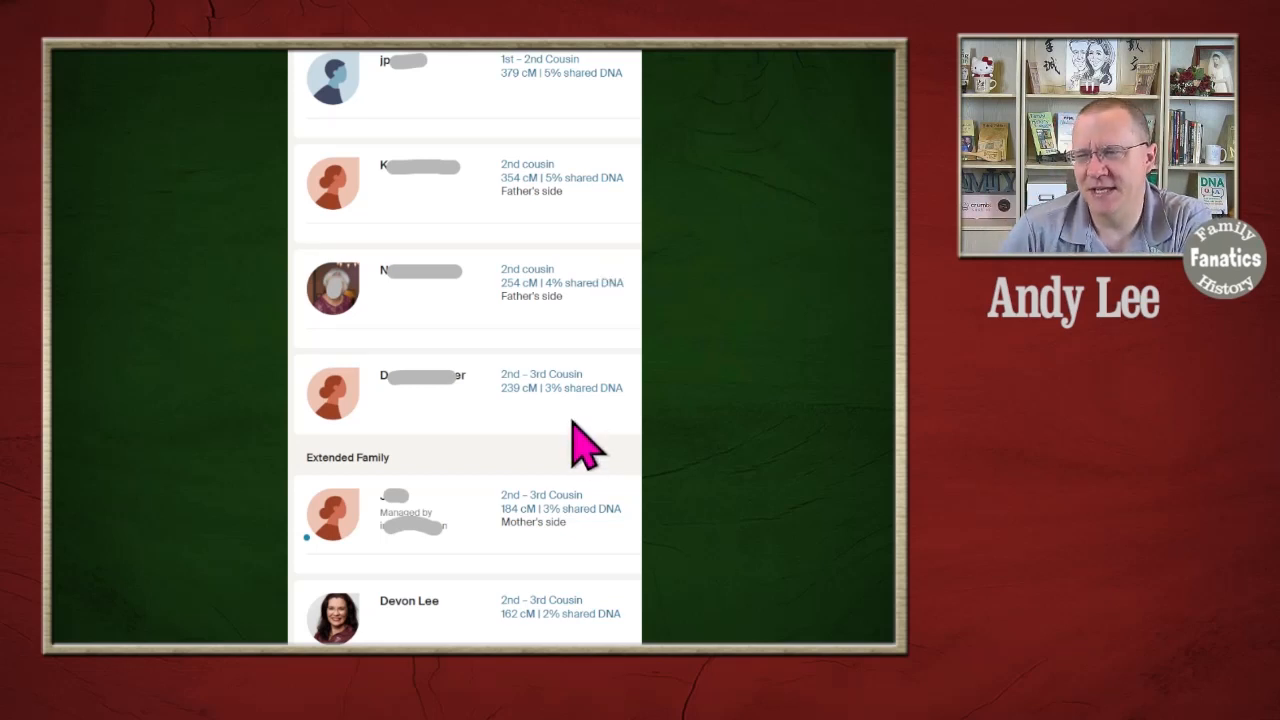
mouse_move(565, 445)
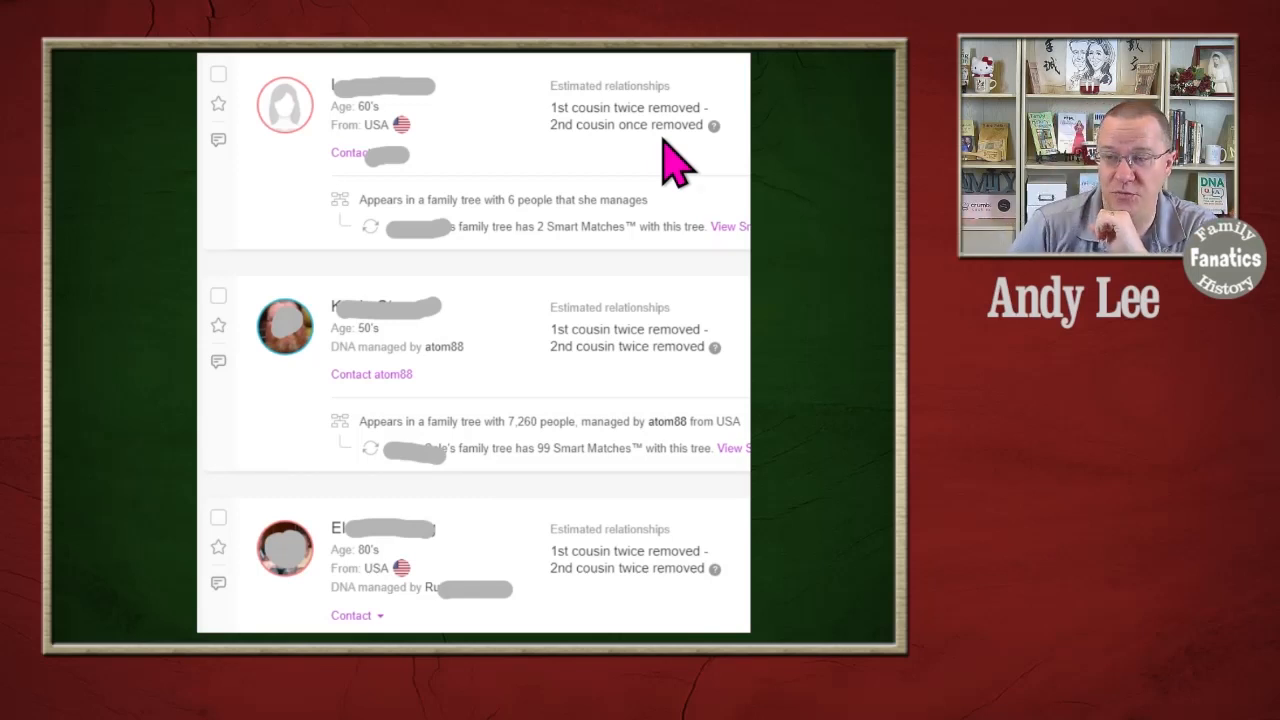
mouse_move(615, 535)
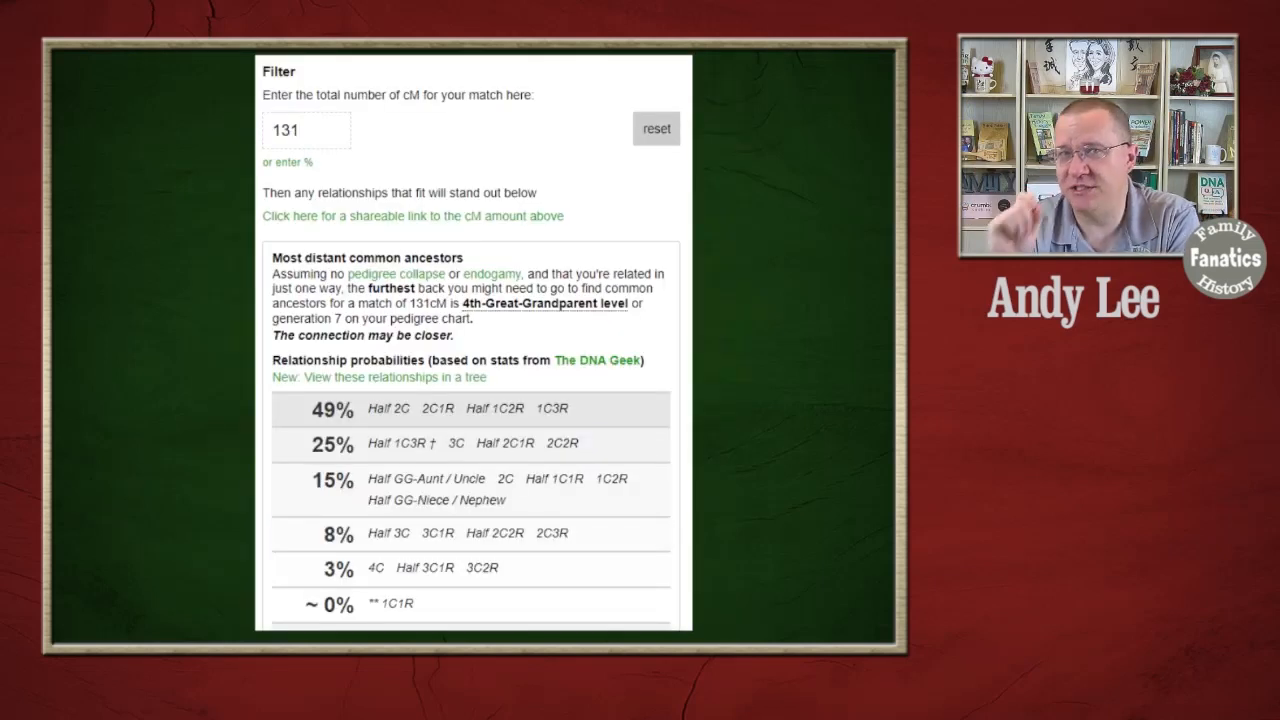
mouse_move(365, 148)
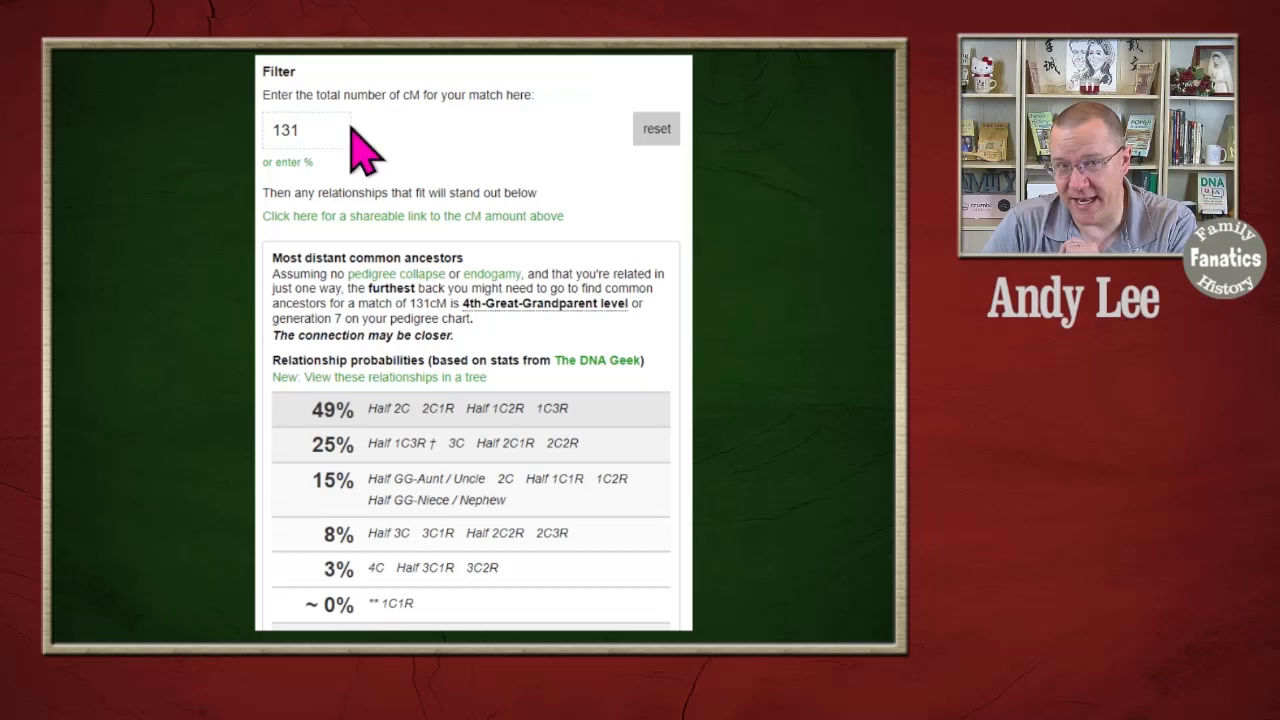
mouse_move(383, 135)
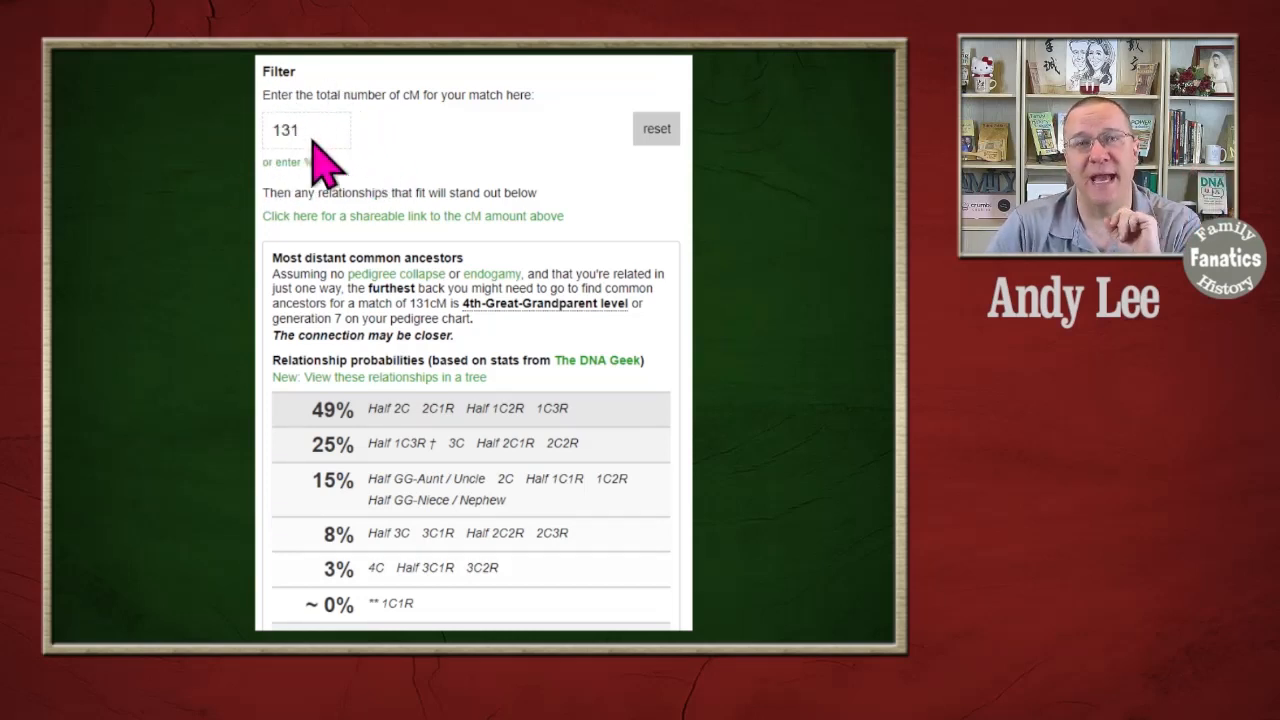
mouse_move(330, 440)
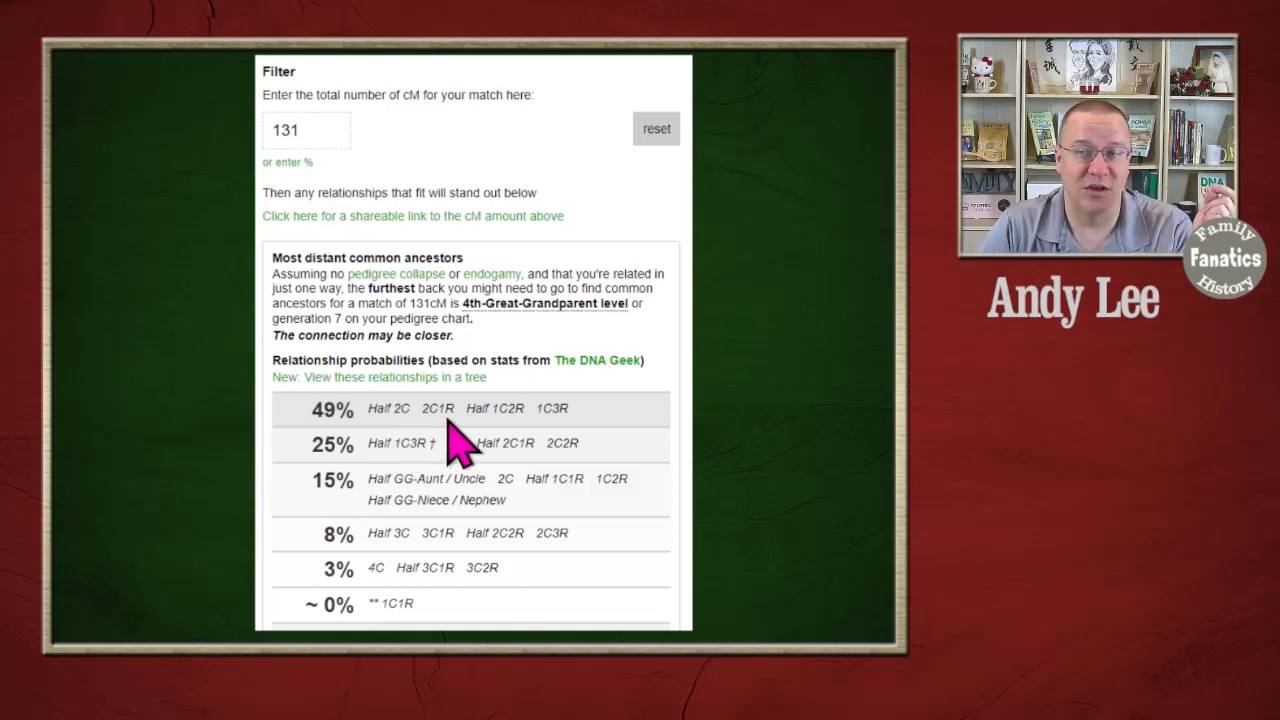
mouse_move(555, 445)
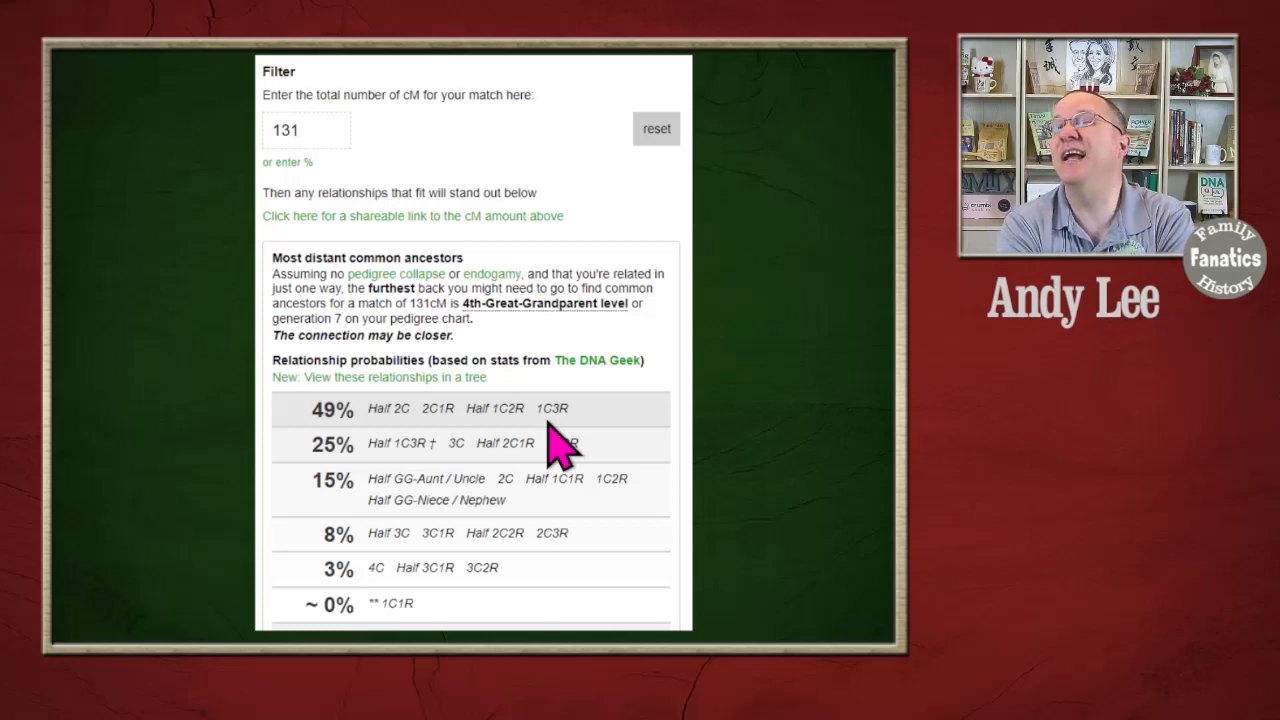
mouse_move(538, 598)
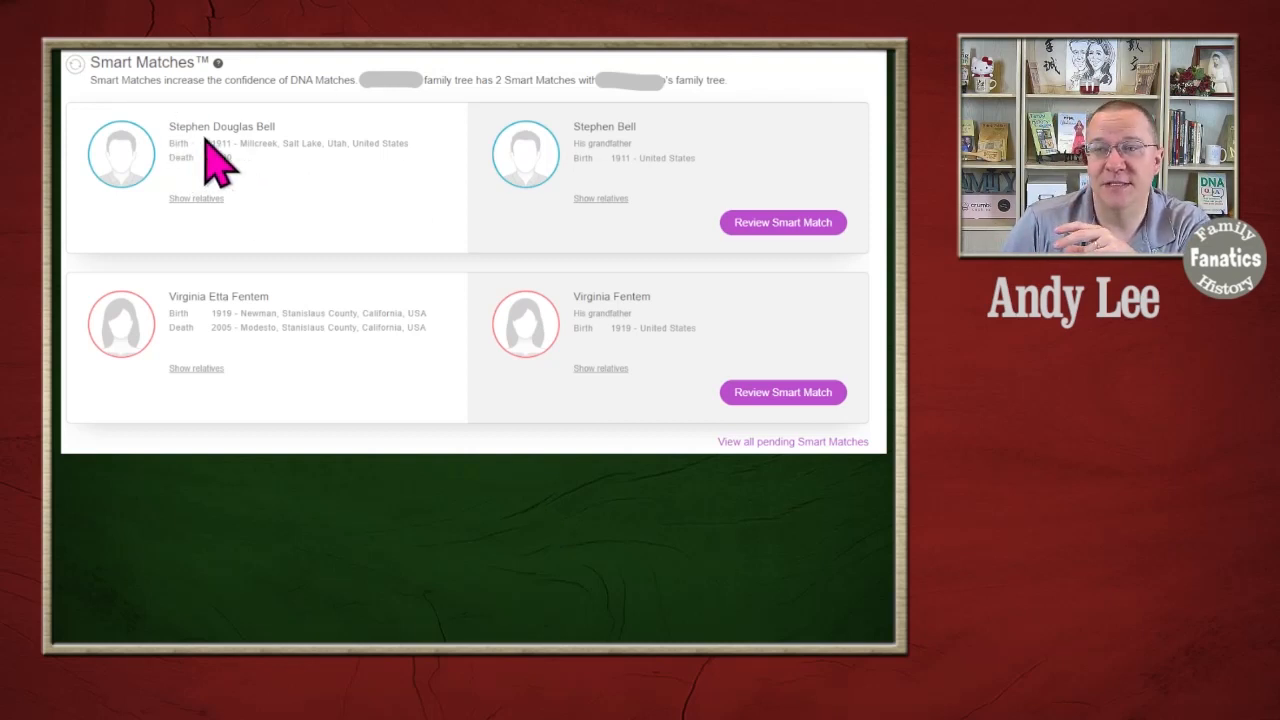
mouse_move(600, 165)
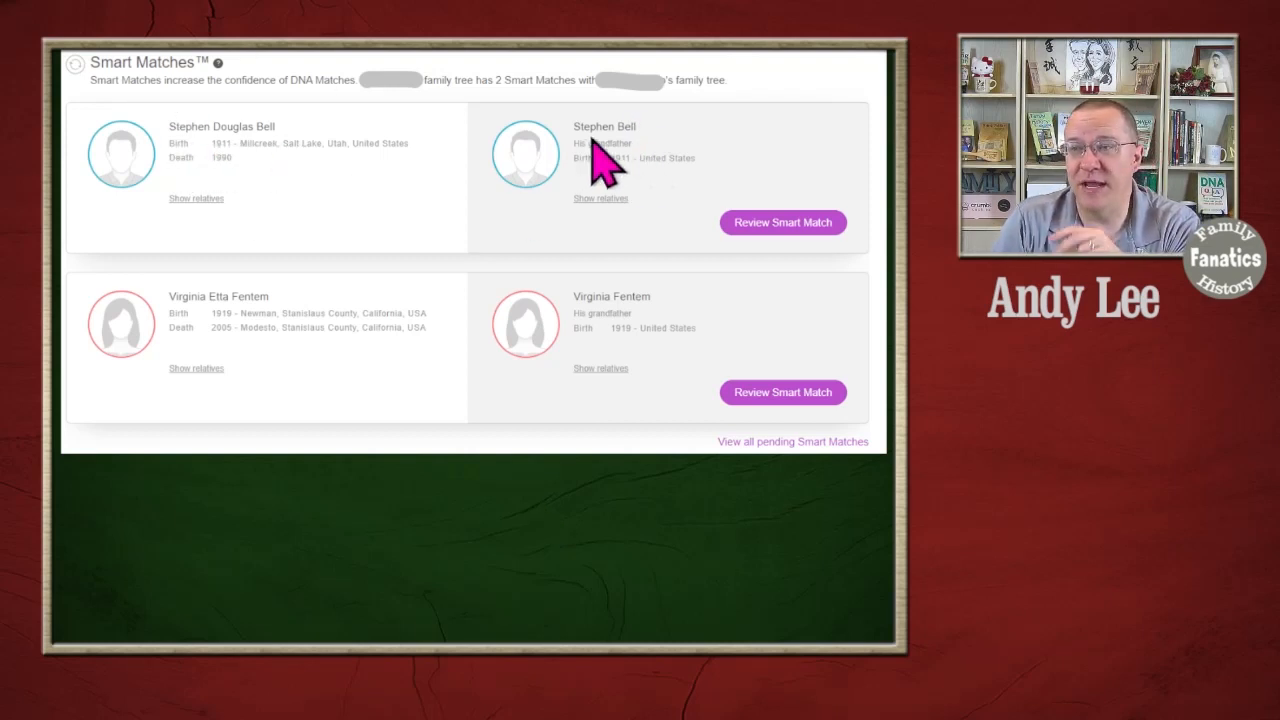
mouse_move(275, 335)
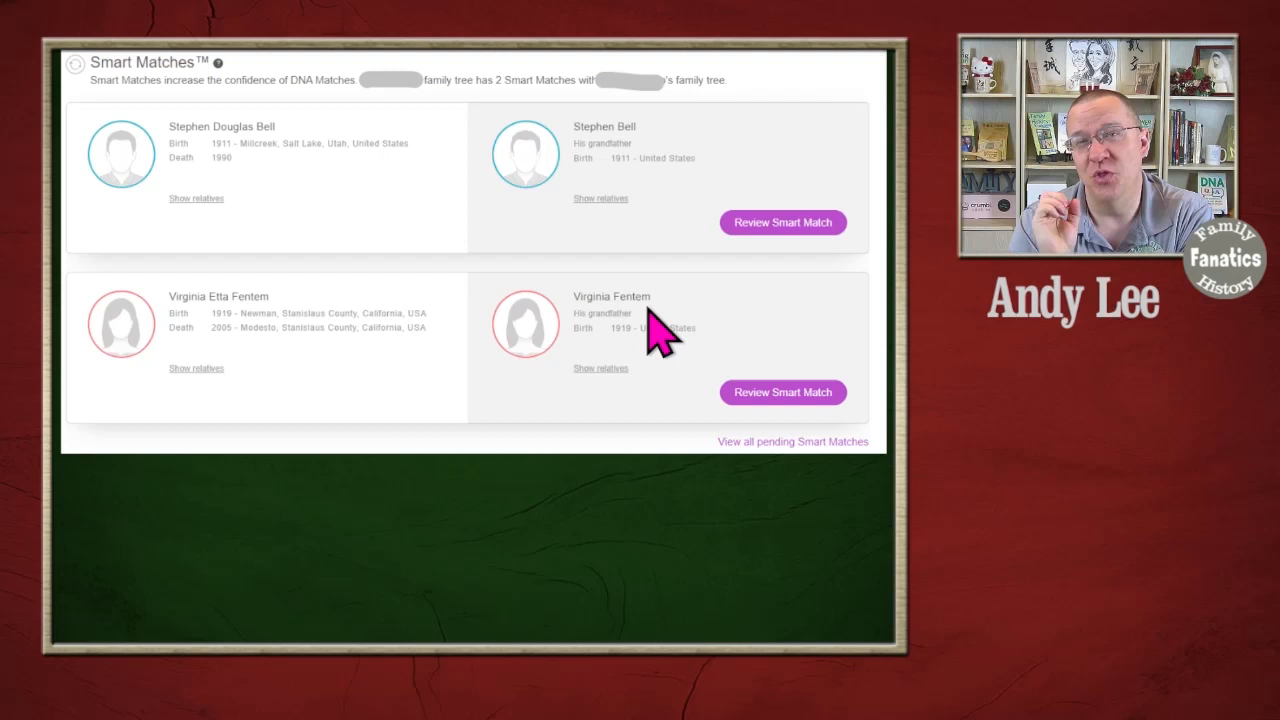
mouse_move(862, 218)
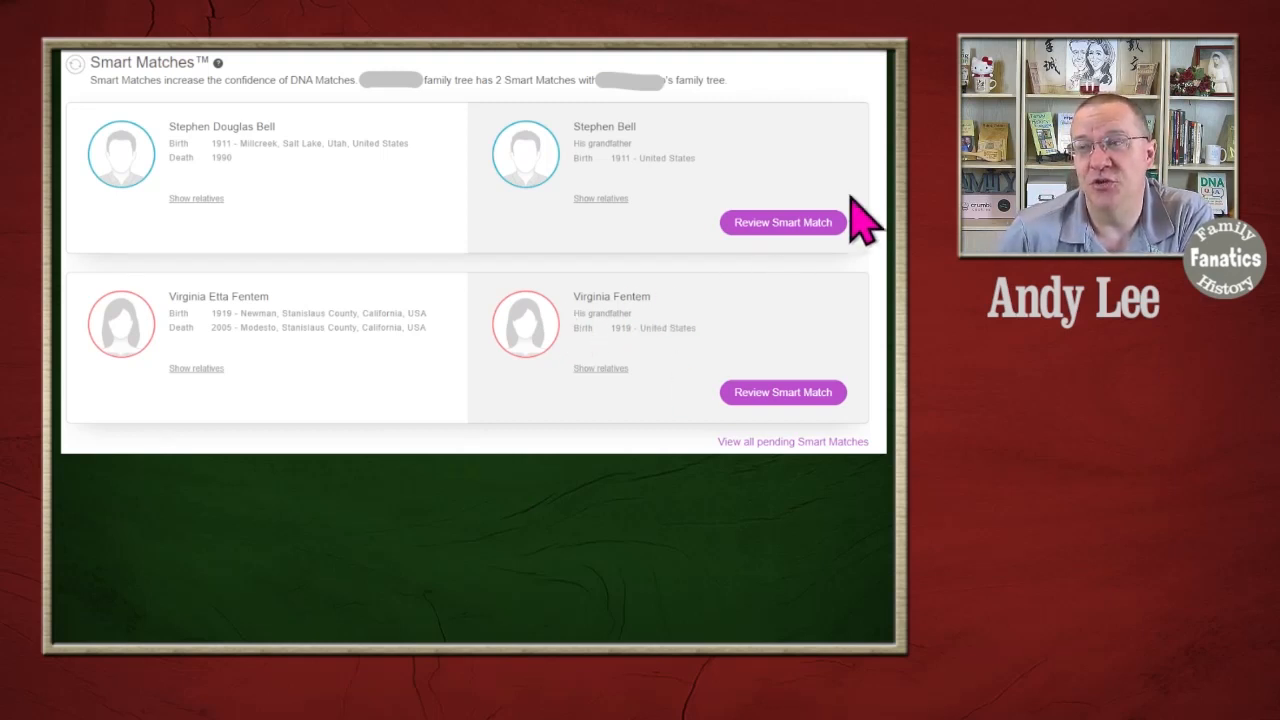
mouse_move(705, 255)
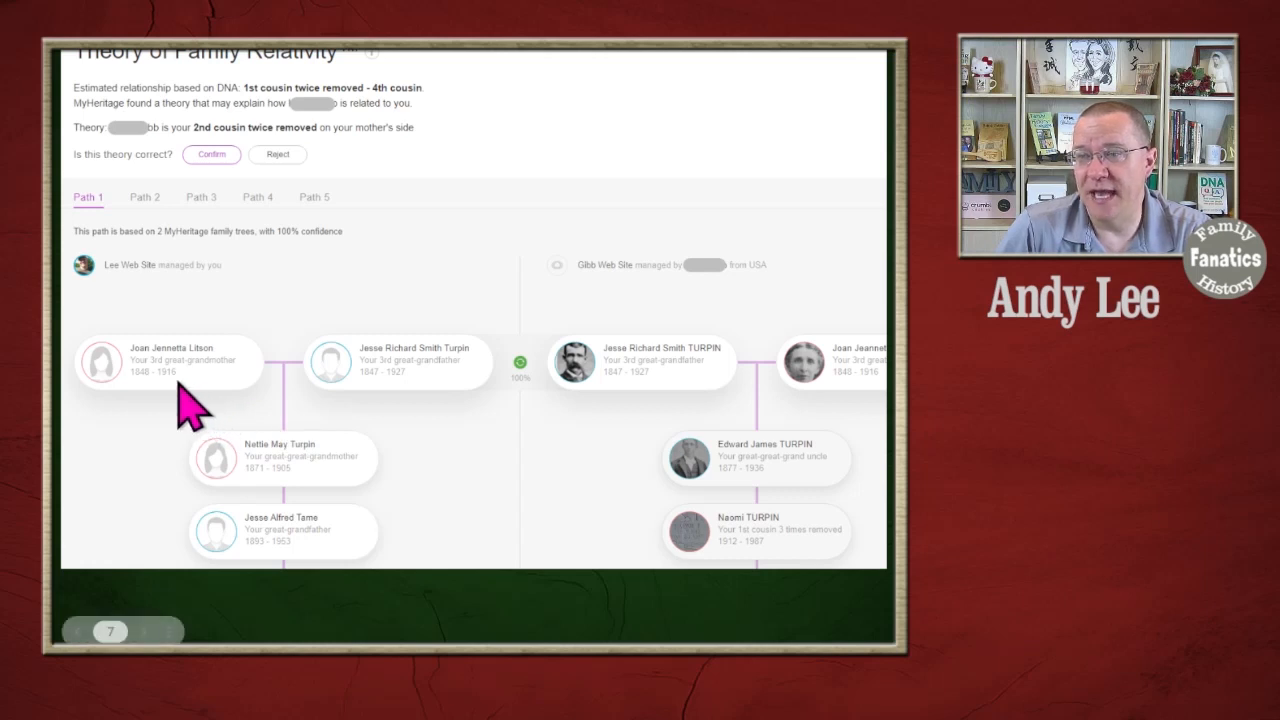
mouse_move(385, 380)
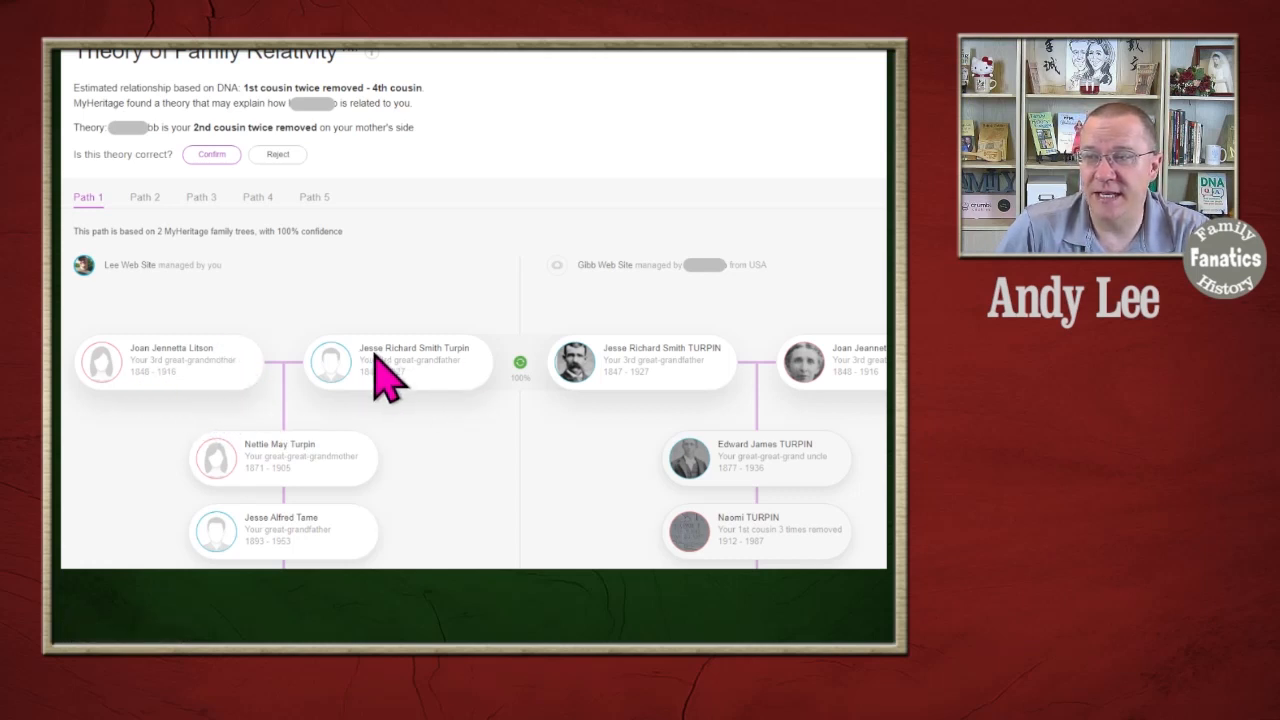
mouse_move(770, 468)
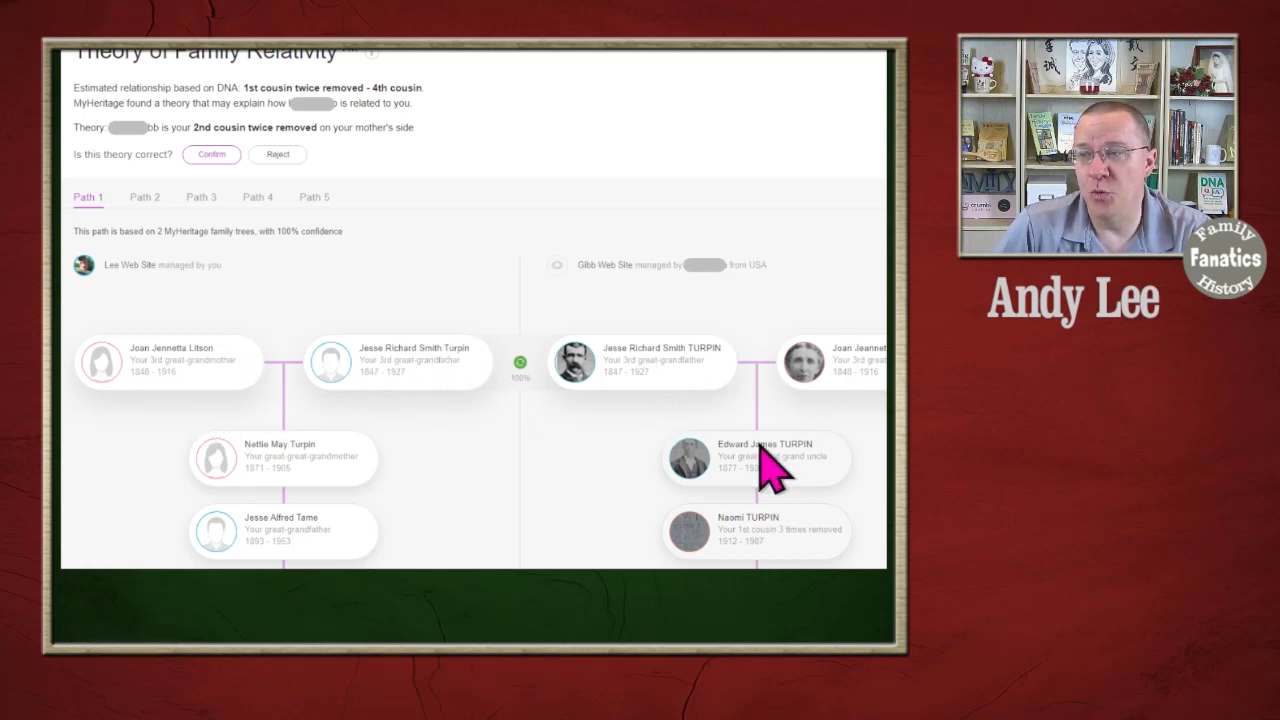
mouse_move(795, 485)
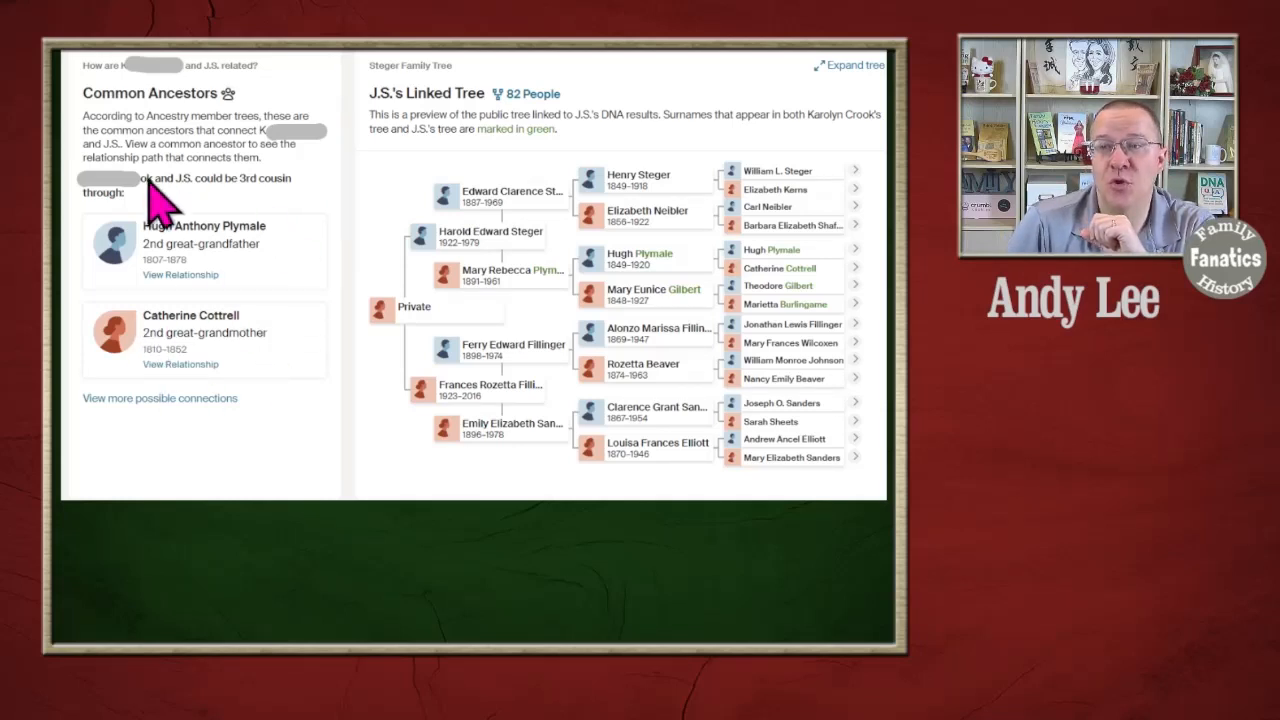
mouse_move(300, 400)
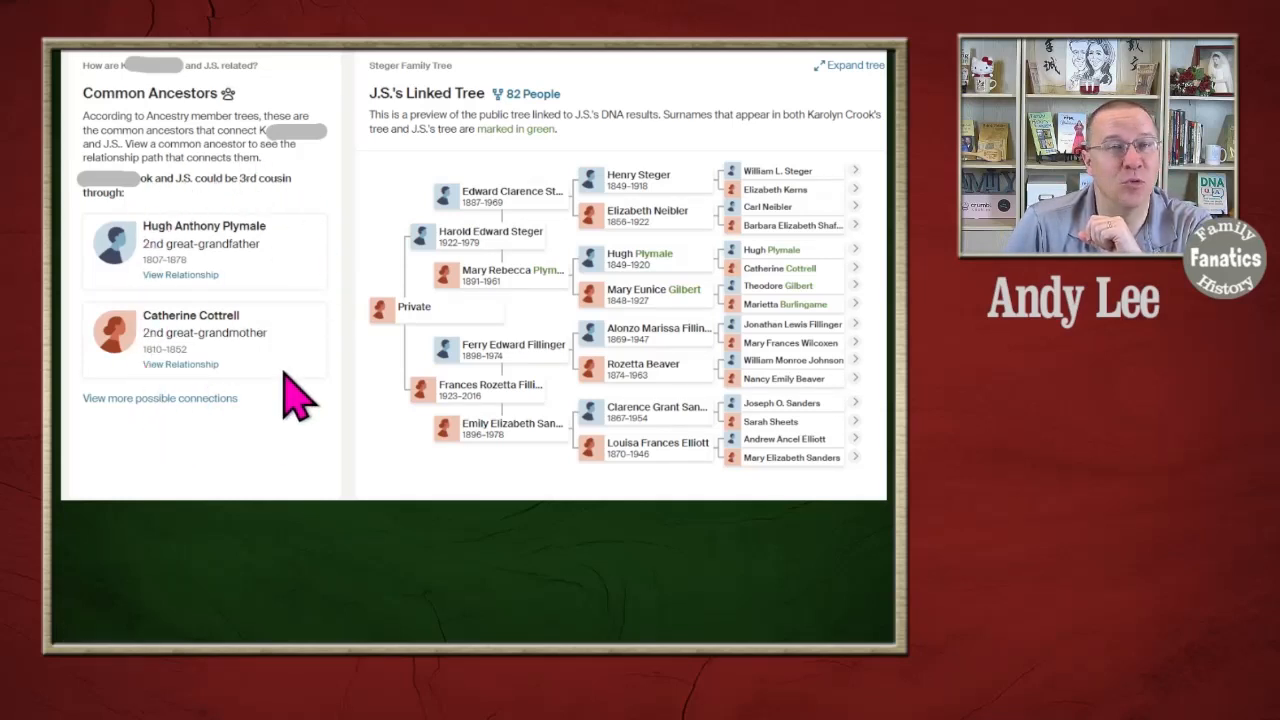
mouse_move(190, 350)
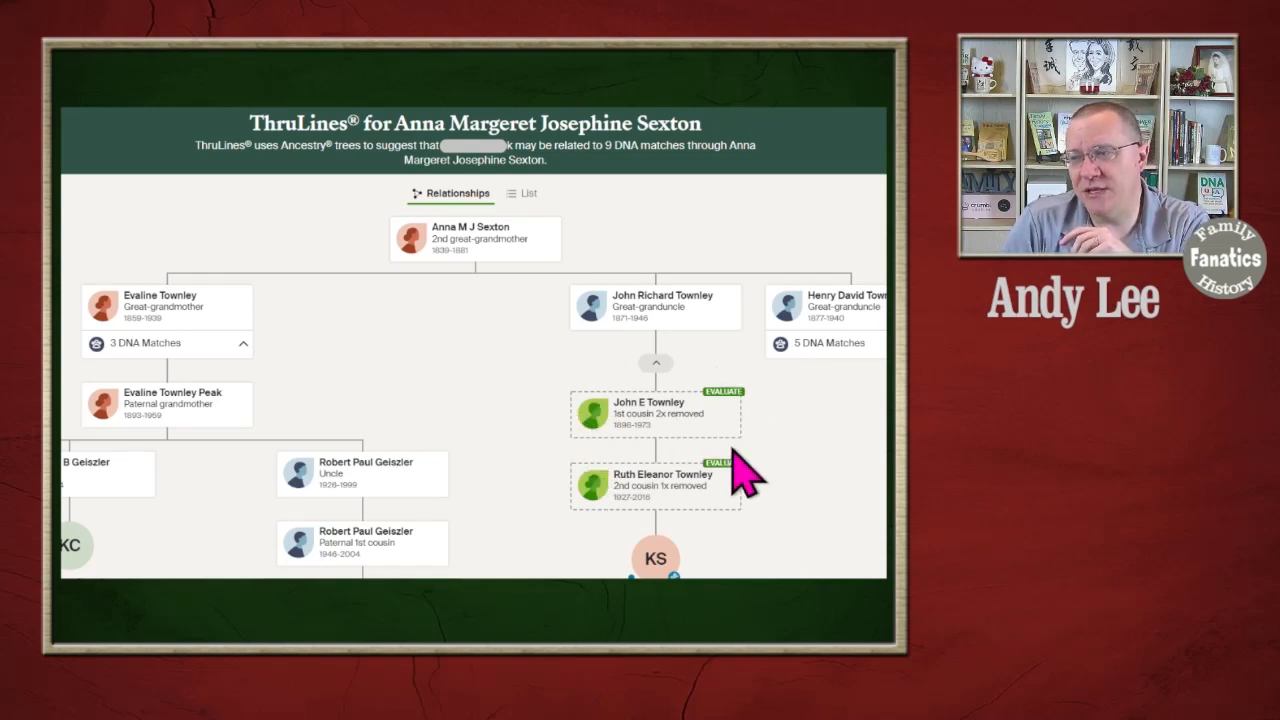
mouse_move(588, 525)
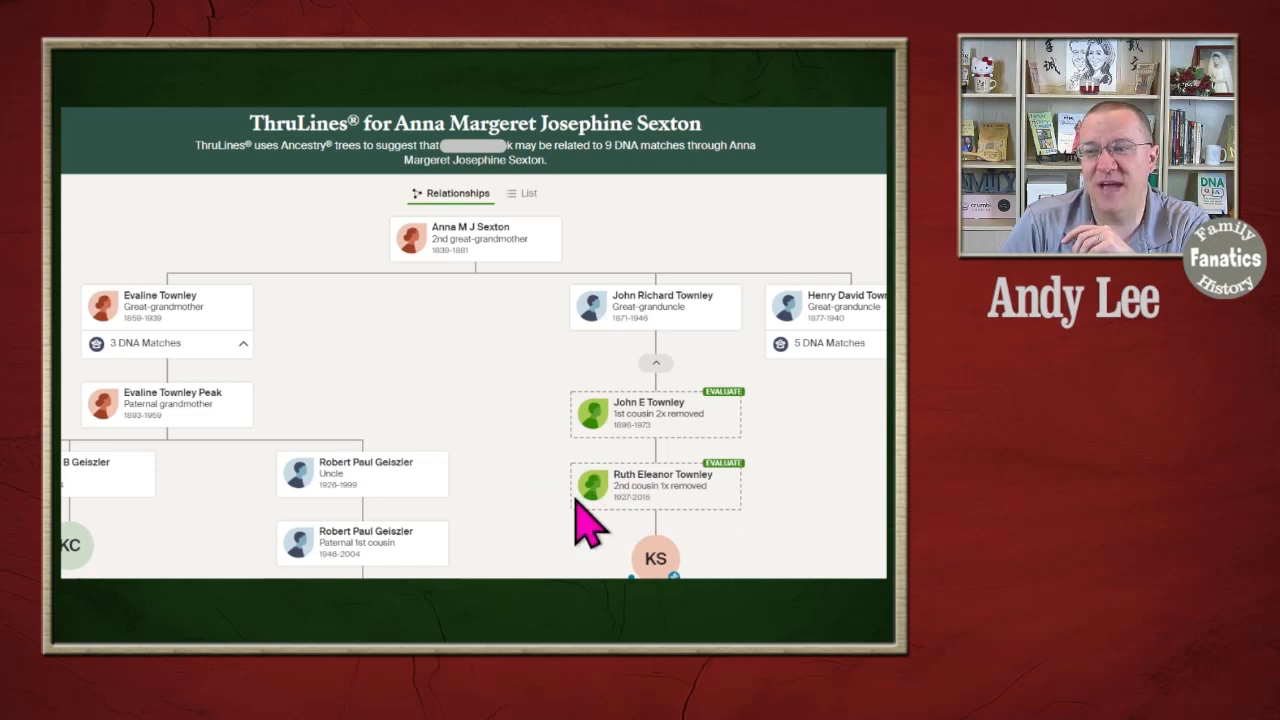
mouse_move(770, 460)
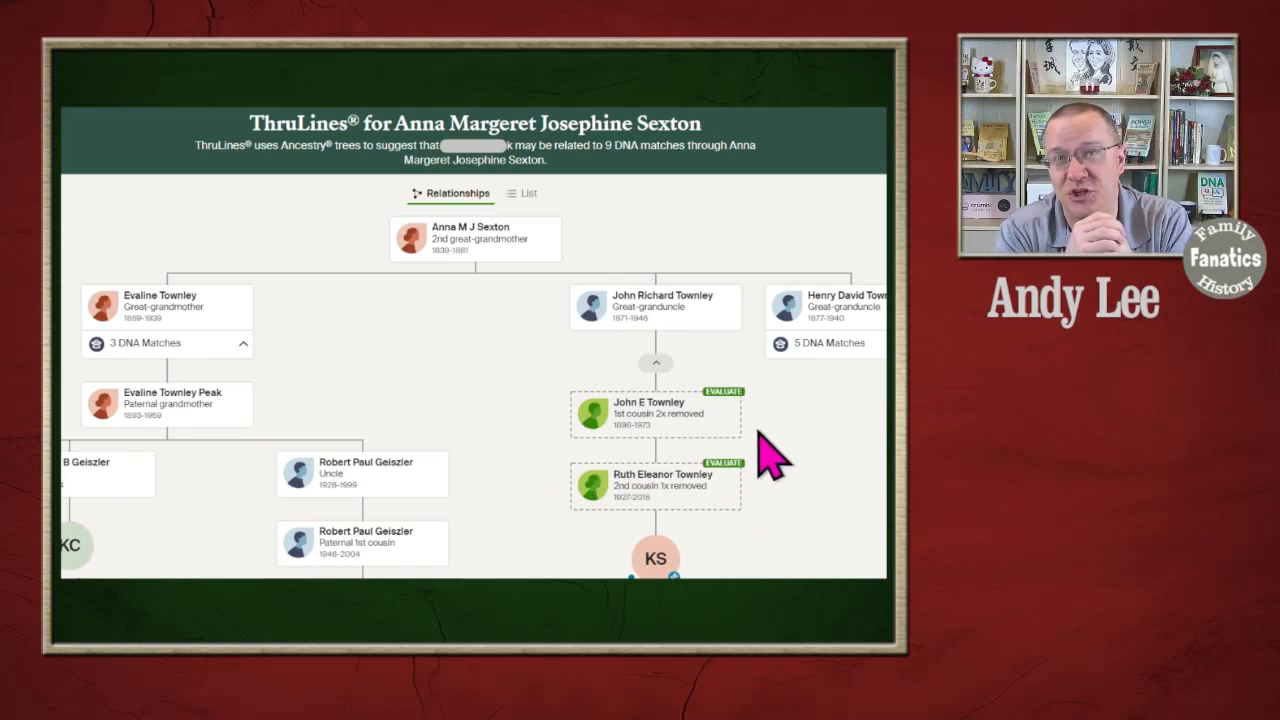